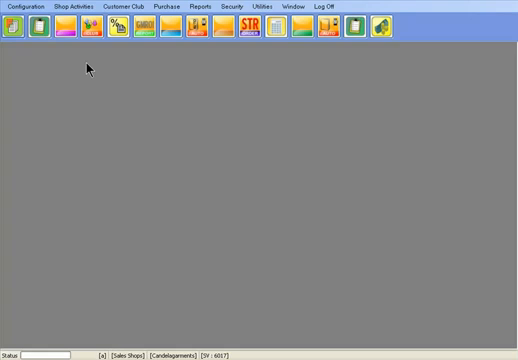
mouse_move(112, 84)
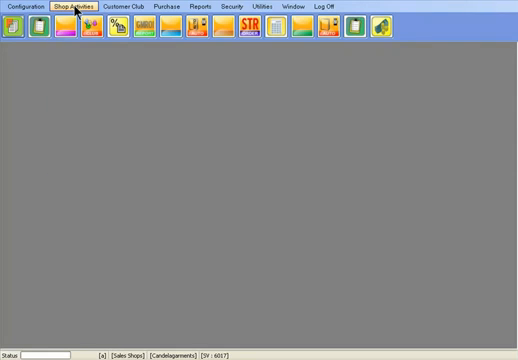
- Reach the Sales and Return screen from the Shop Activities menu
click(78, 8)
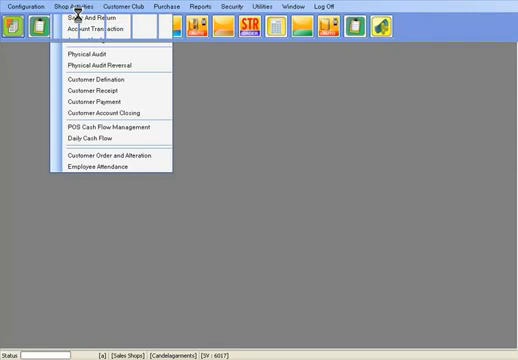
click(96, 18)
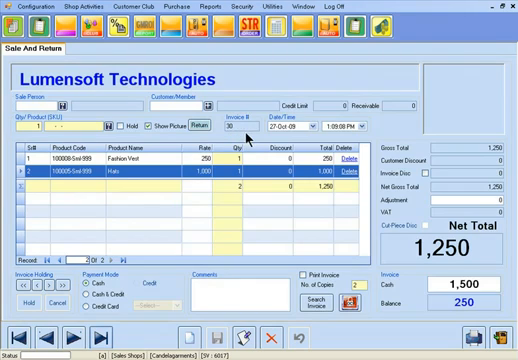
mouse_move(252, 144)
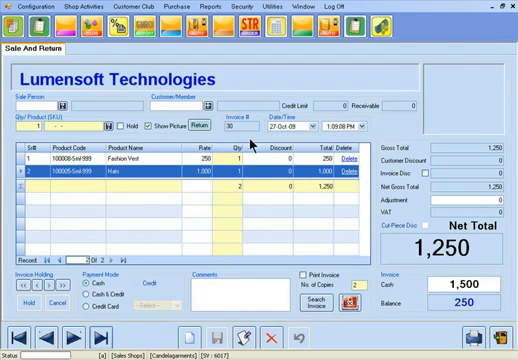
mouse_move(252, 198)
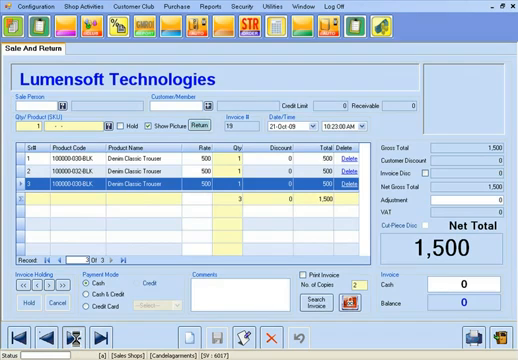
- Start a new sale invoice totalling 5,550 with 6,000 cash and 450 balance
click(88, 338)
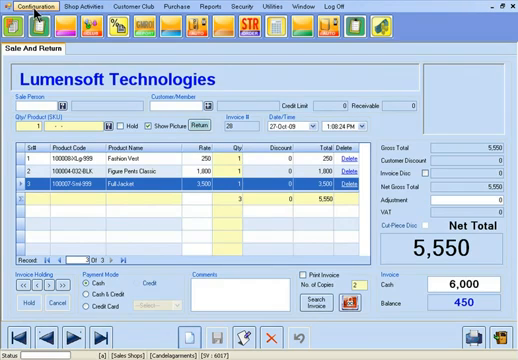
- Bring up the POS configuration settings on the Sales/Purchase options
click(36, 8)
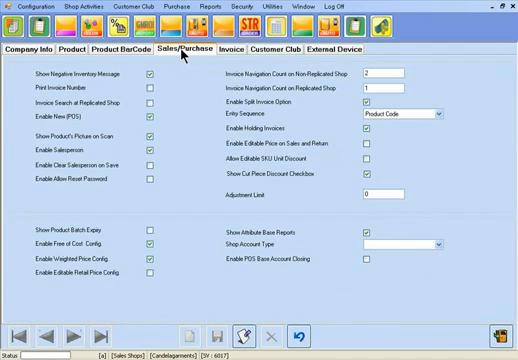
mouse_move(198, 82)
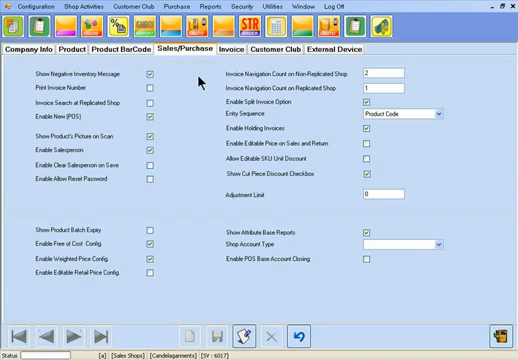
mouse_move(264, 88)
text(5)
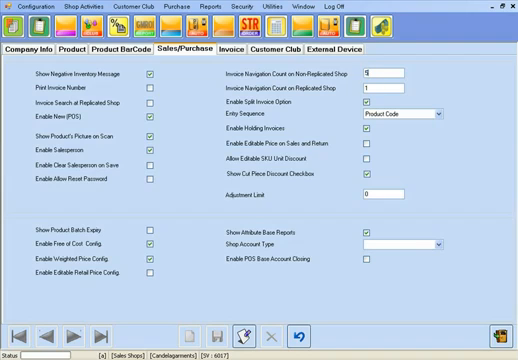
mouse_move(334, 220)
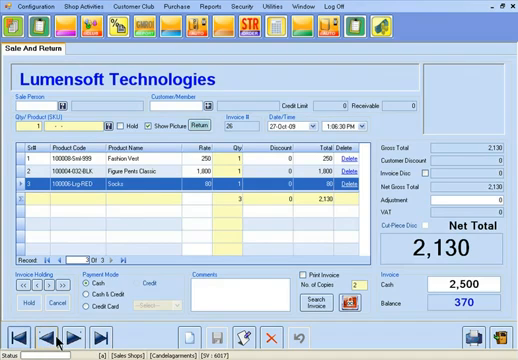
mouse_move(148, 328)
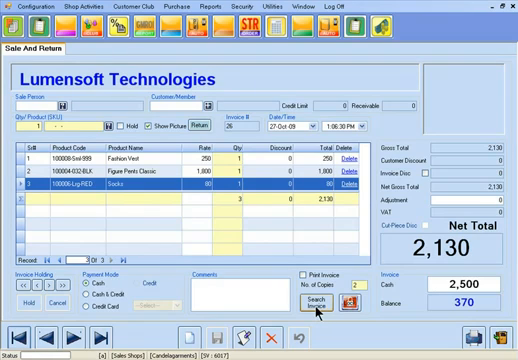
- Search invoices for 27-Oct-08 and select the single invoice found
click(316, 304)
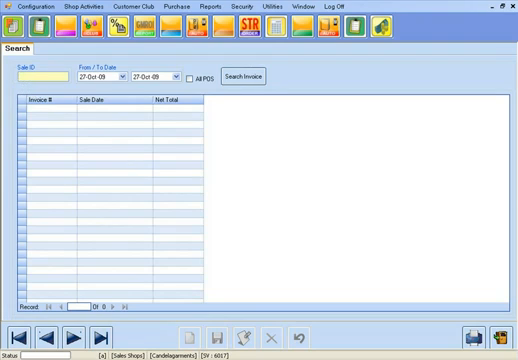
text(28)
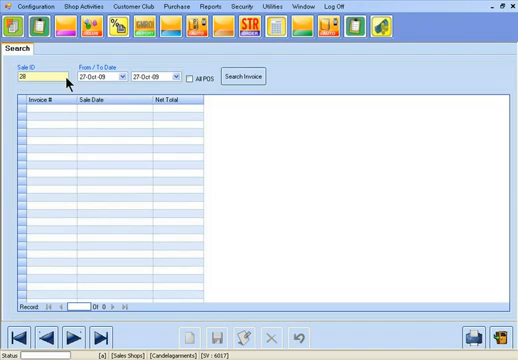
click(248, 76)
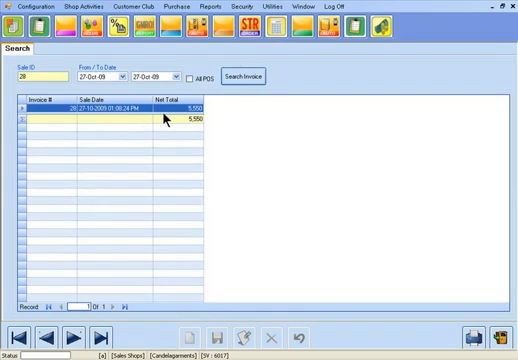
mouse_move(128, 118)
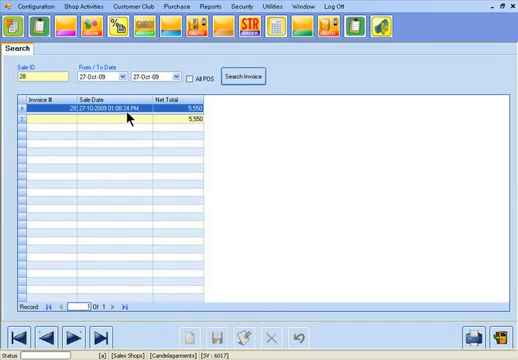
double_click(120, 108)
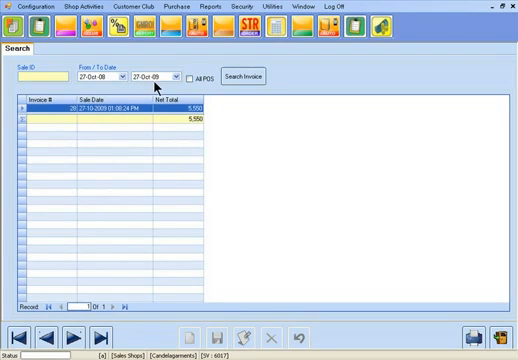
- Extend the 27-Oct-08 search to all points of sale and select one listed invoice
click(248, 76)
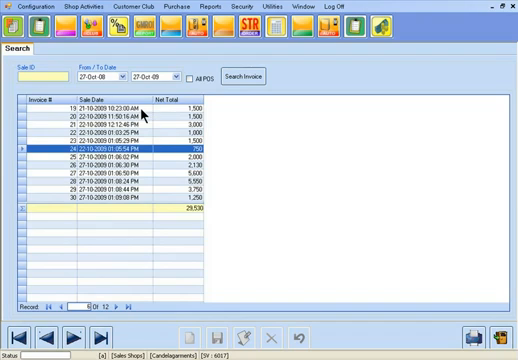
mouse_move(148, 194)
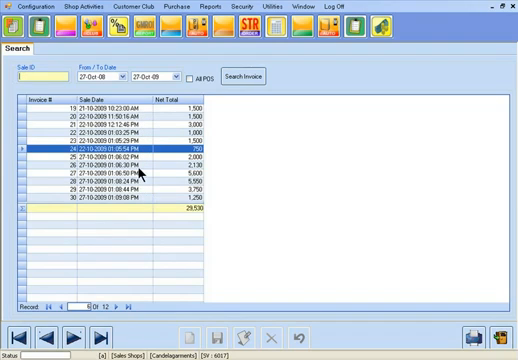
click(112, 164)
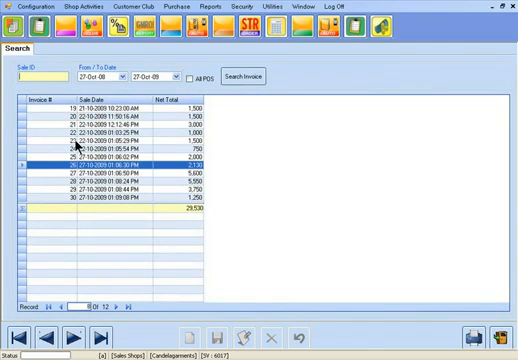
mouse_move(76, 204)
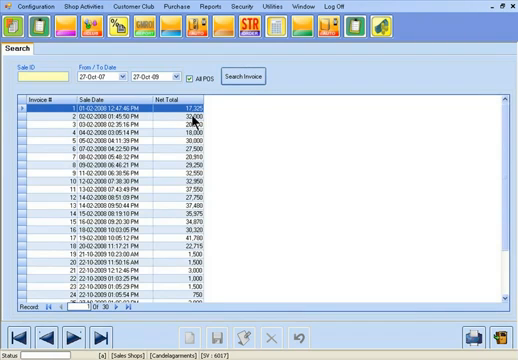
mouse_move(152, 162)
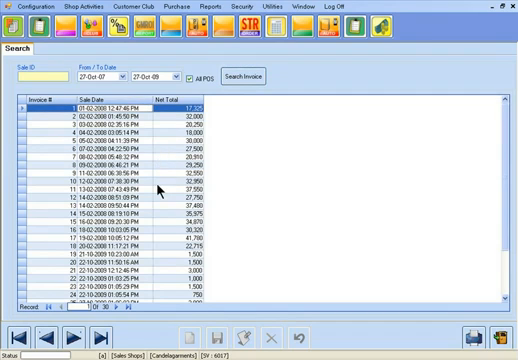
scroll(down, 3)
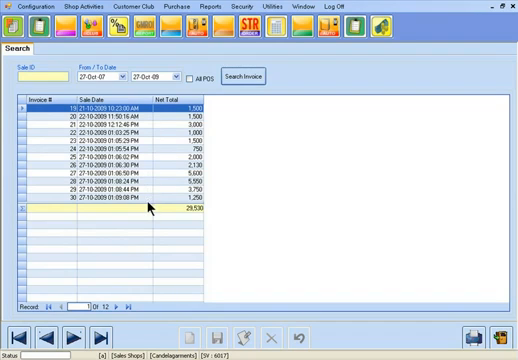
mouse_move(148, 144)
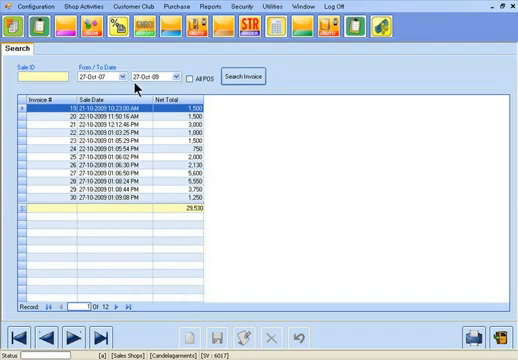
mouse_move(190, 216)
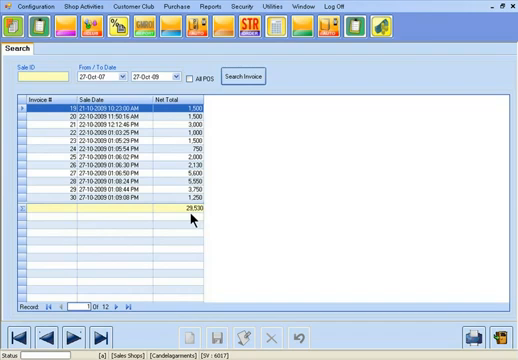
- Widen the search to 27-Oct-07 through 27-Oct-08 and select an invoice from the results
click(200, 78)
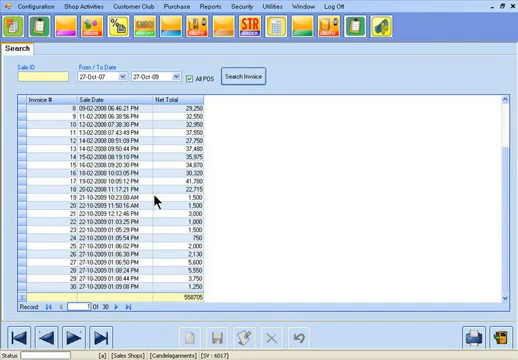
mouse_move(150, 120)
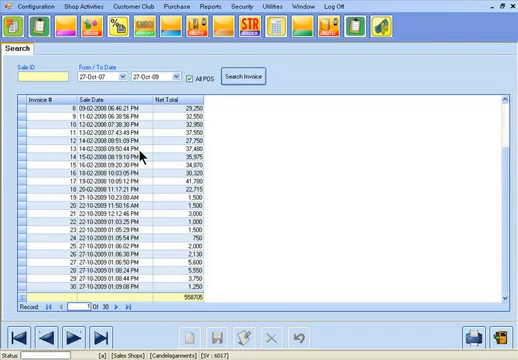
click(140, 152)
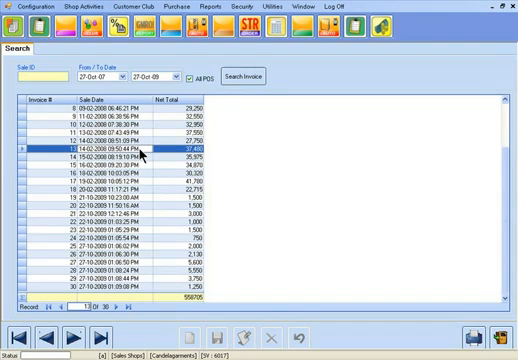